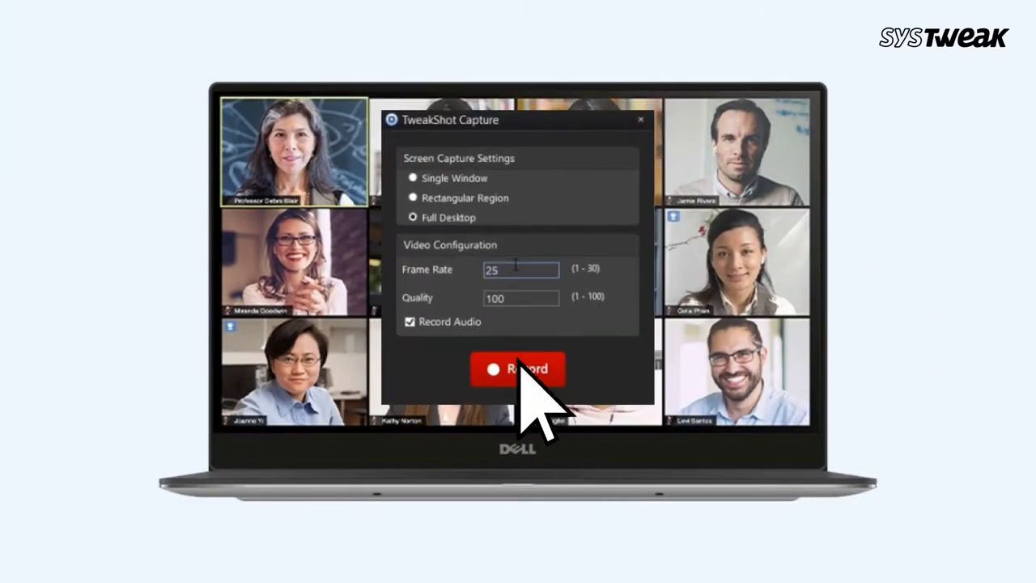
- Begin the full-desktop recording with audio at frame rate 25 and quality 100
click(518, 369)
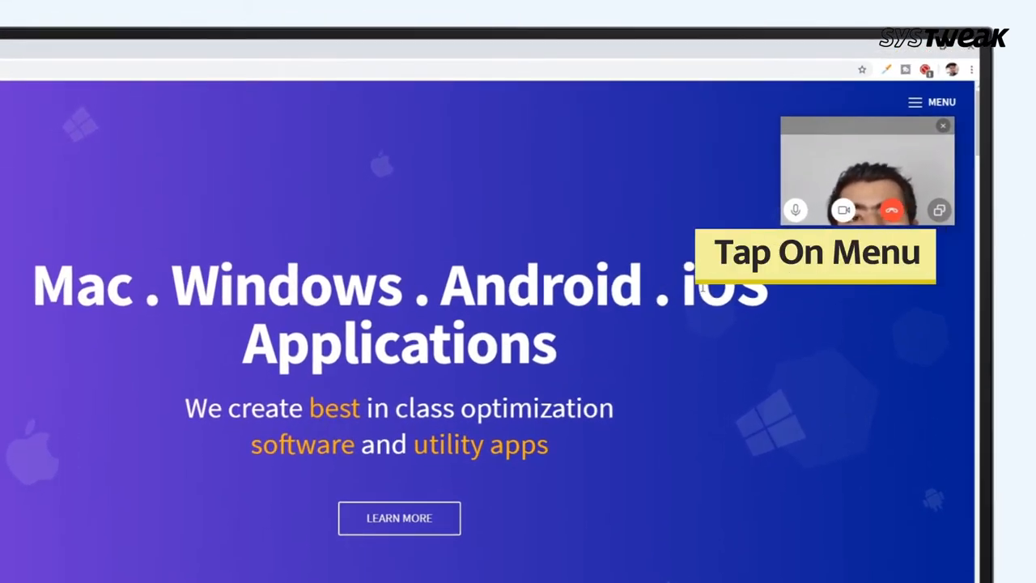
- Reach the TweakShot Screen Capture page from the site menu and start its download
click(931, 104)
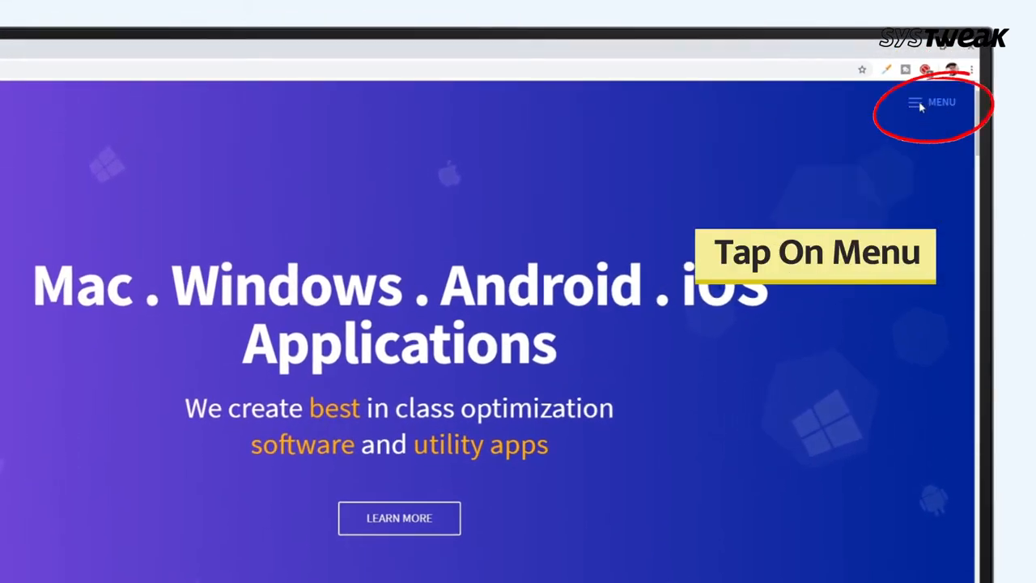
click(930, 102)
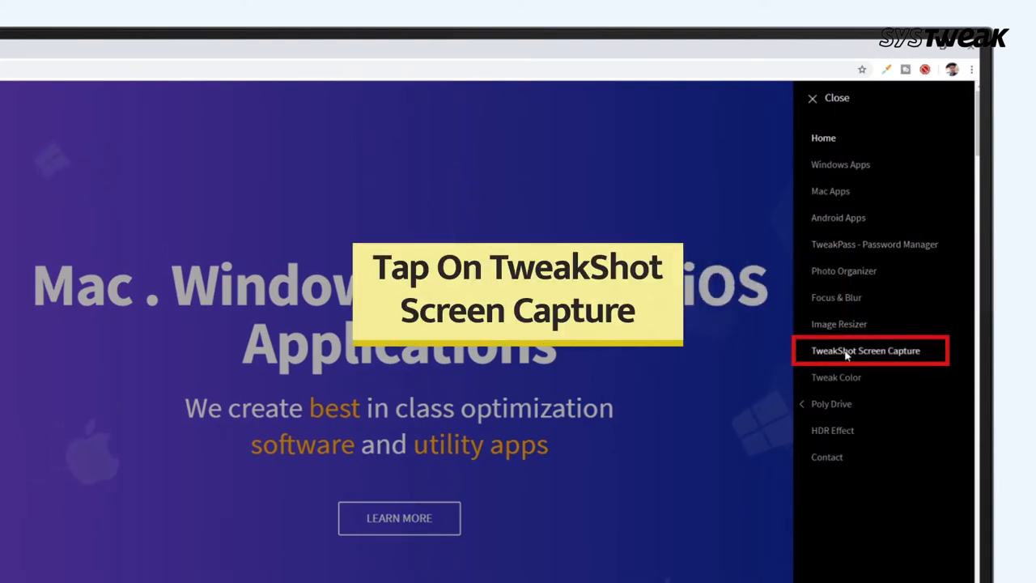
click(865, 350)
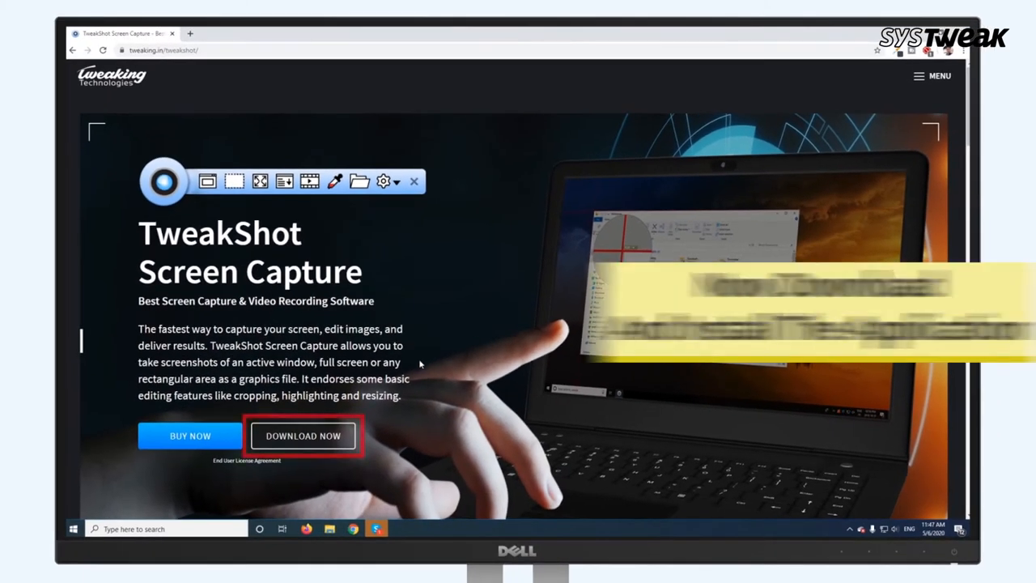
click(301, 434)
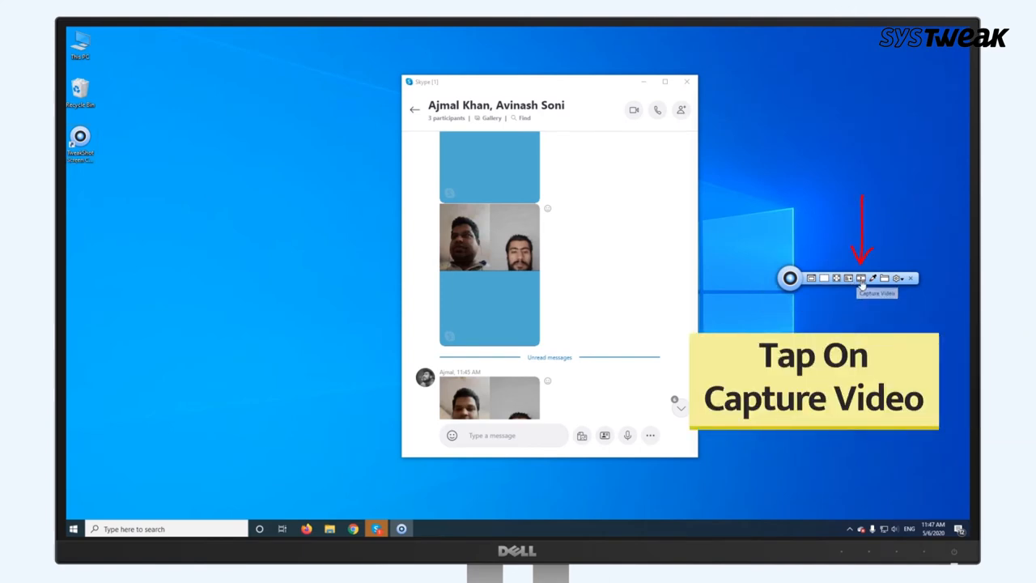
- Start a full-desktop video capture and launch the Skype video call being recorded
click(861, 279)
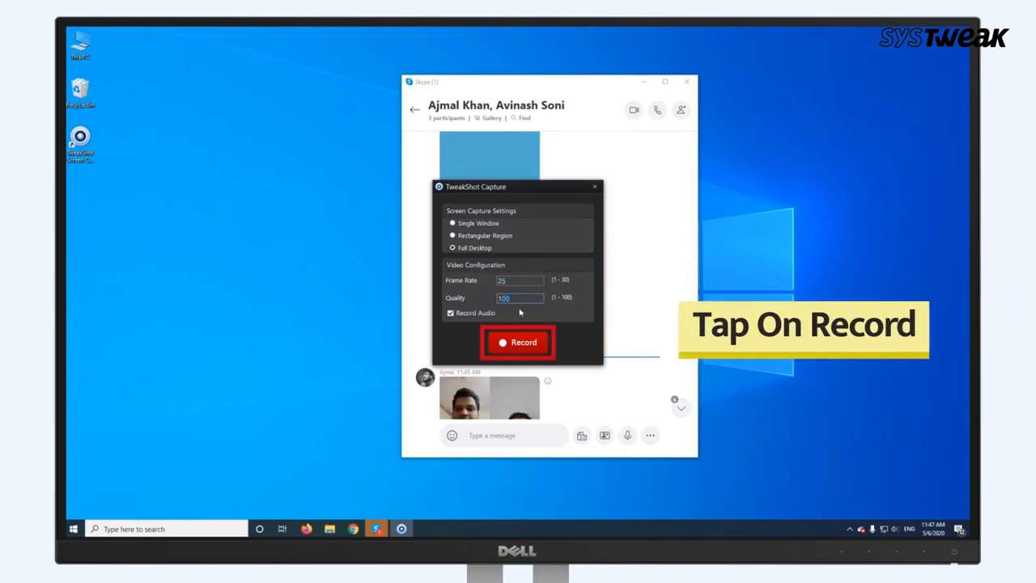
click(518, 341)
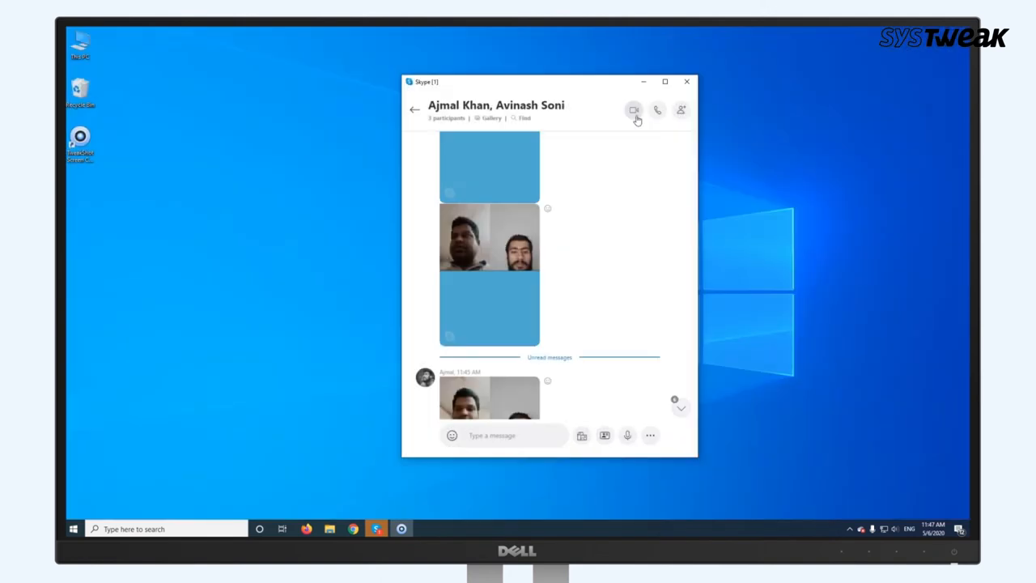
click(635, 110)
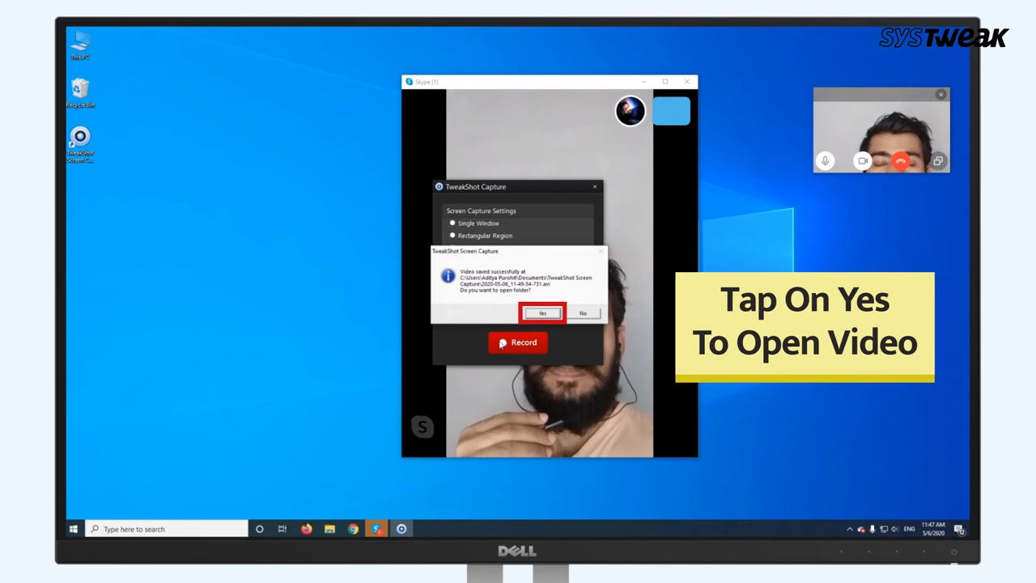
- Save the recording via the prompt and play the saved video in Movies & TV
click(541, 314)
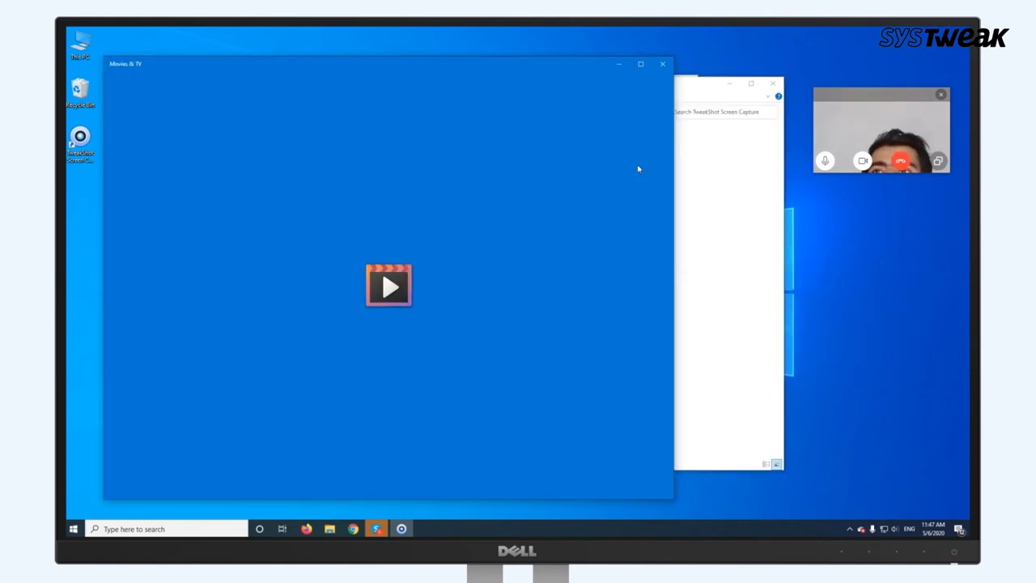
click(388, 285)
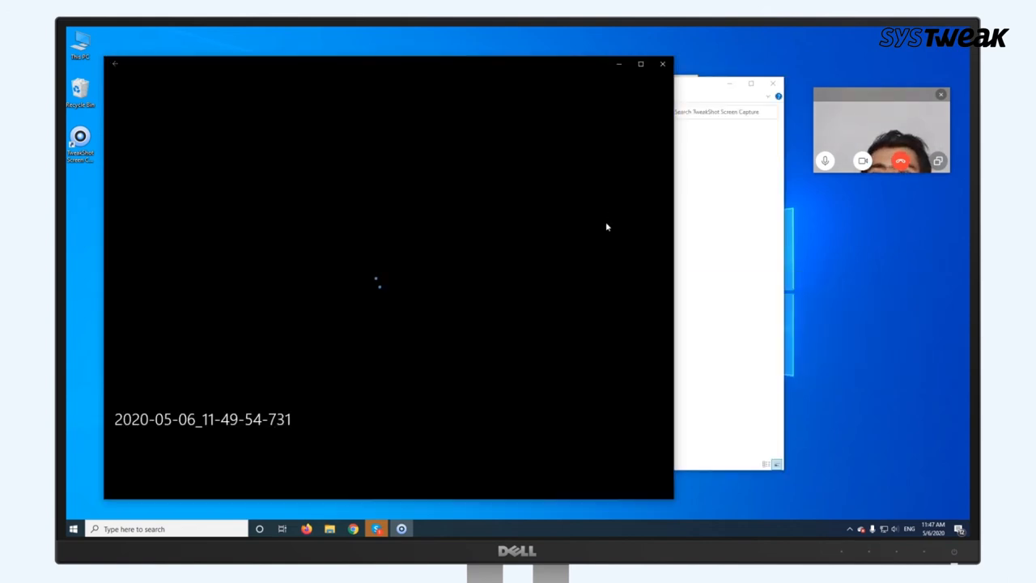